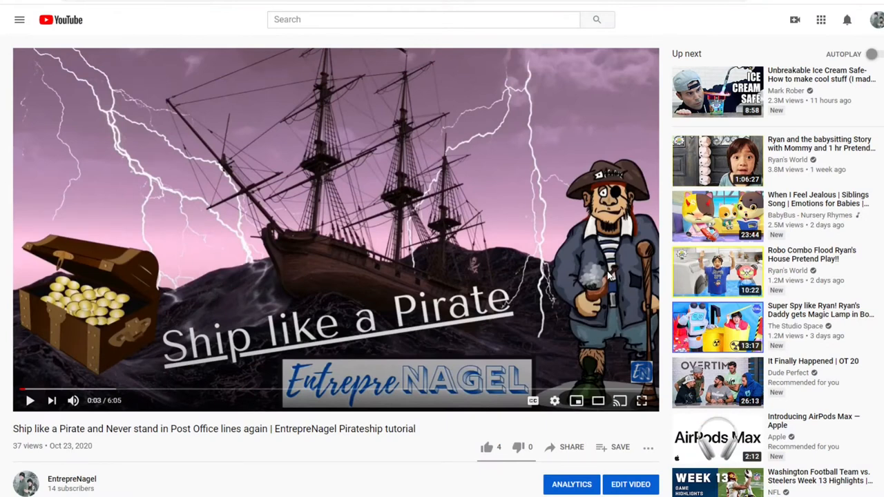
mouse_move(176, 136)
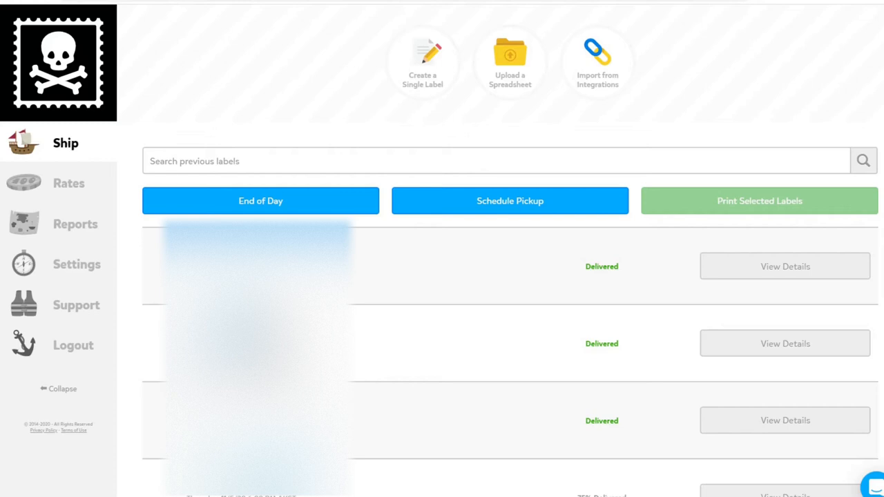
mouse_move(398, 113)
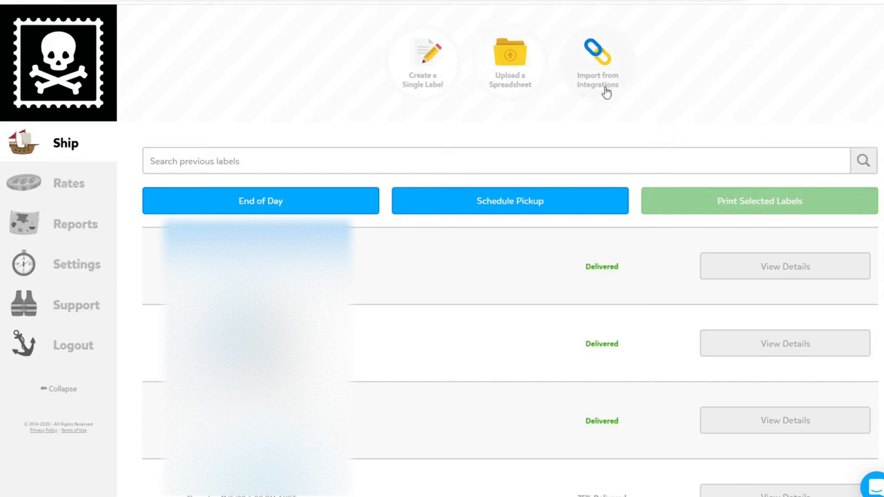
mouse_move(504, 98)
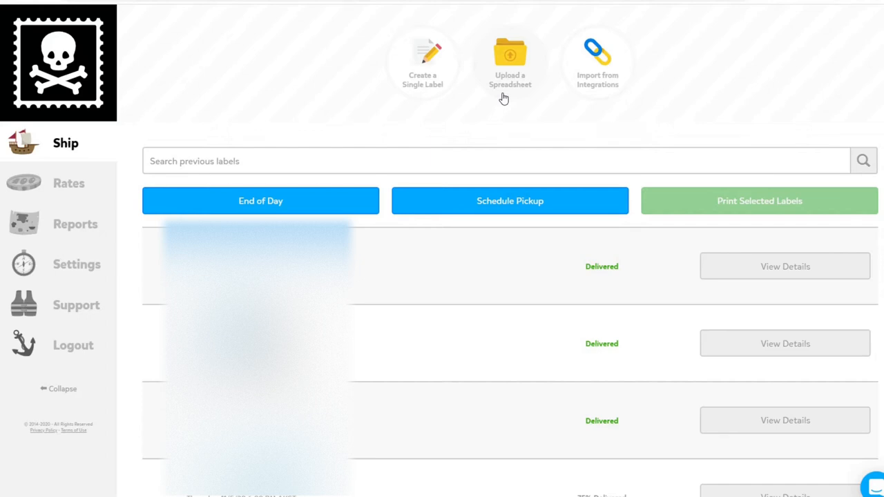
mouse_move(500, 98)
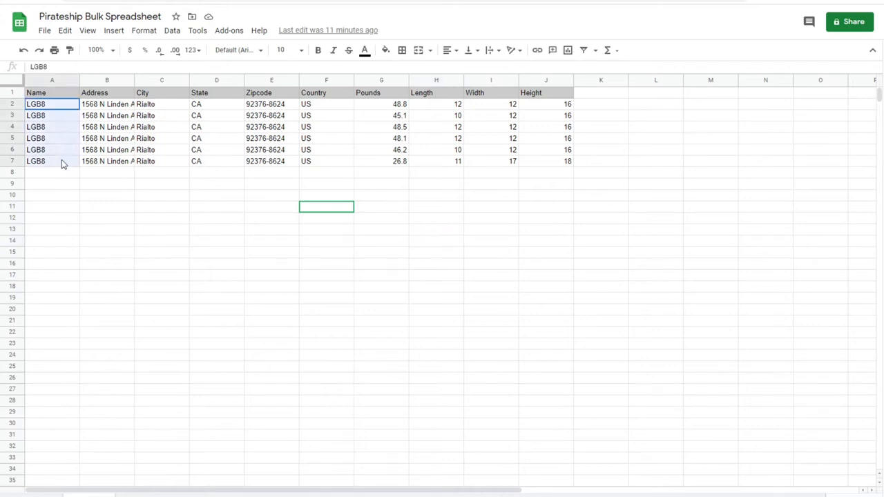
Step: Review the address, zip, country and package cells, then download the sheet as .xlsx
left_click(107, 104)
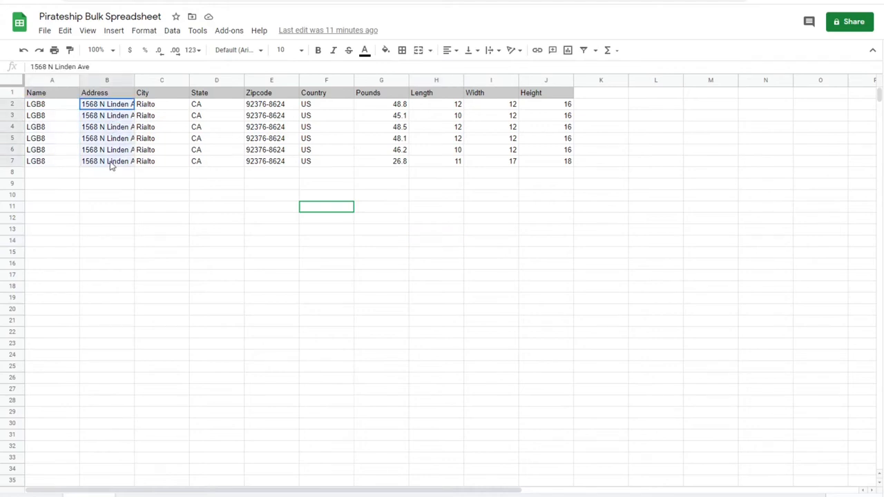
left_click(271, 115)
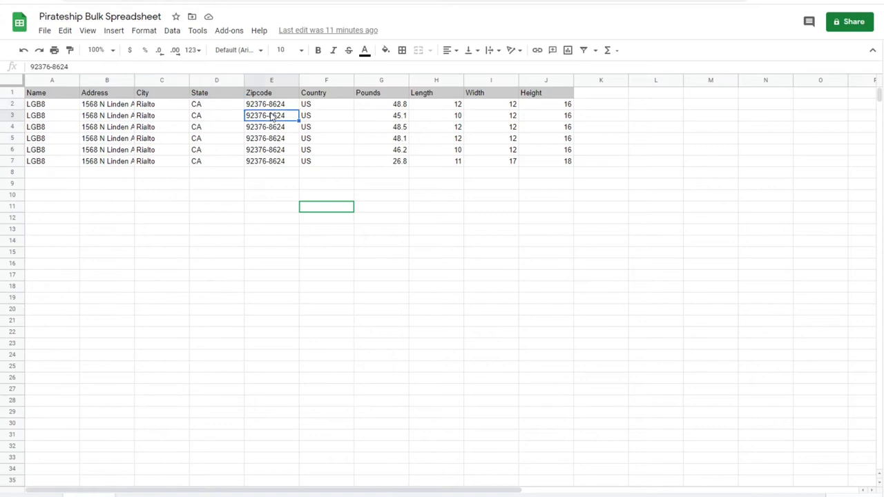
left_click(326, 103)
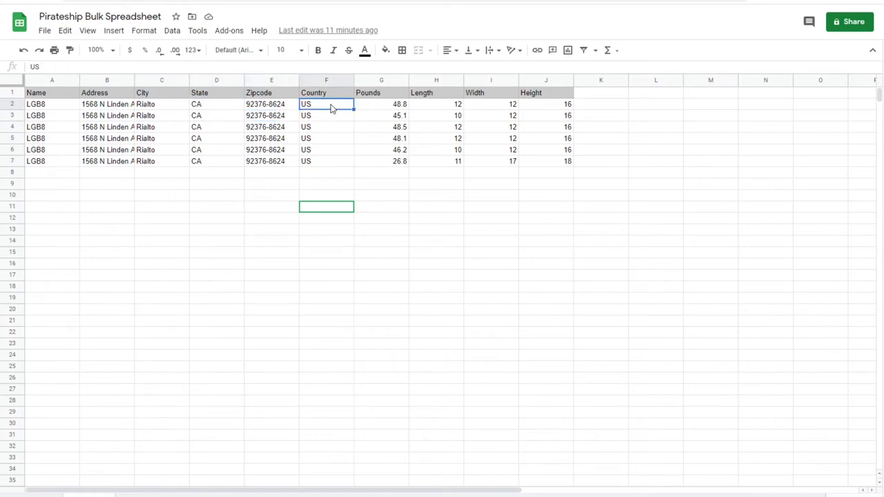
mouse_move(373, 107)
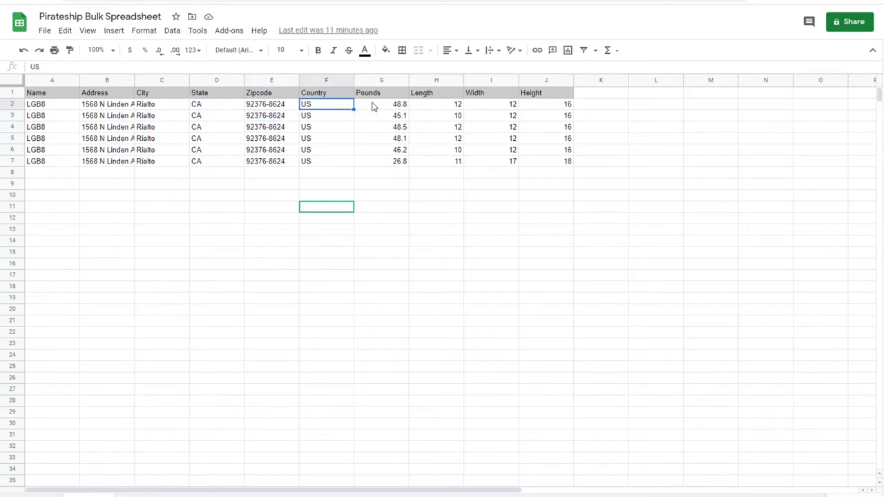
left_click(545, 103)
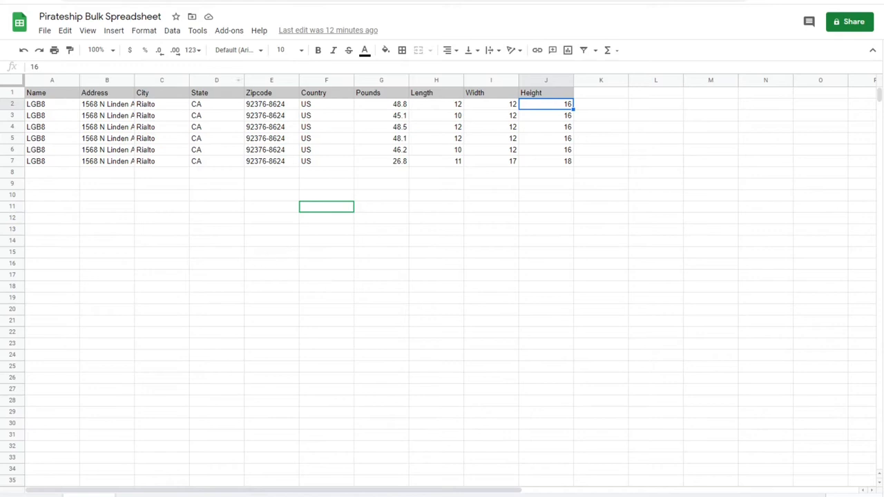
left_click(45, 29)
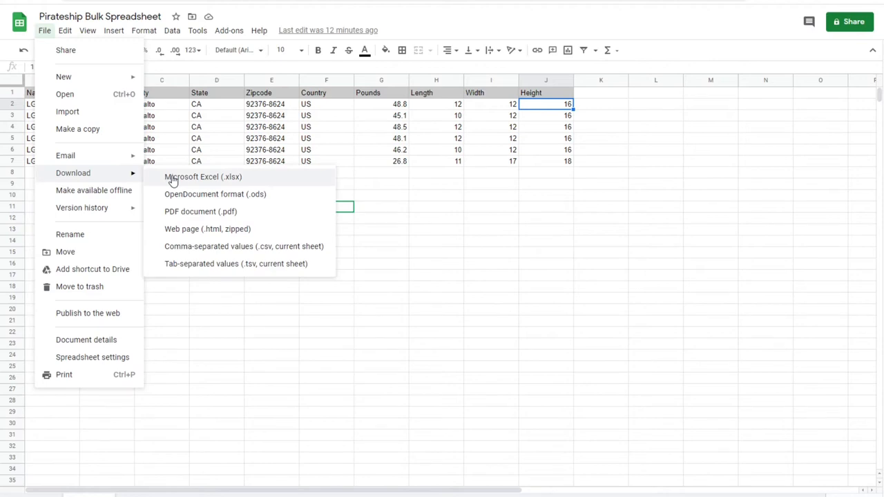
left_click(202, 177)
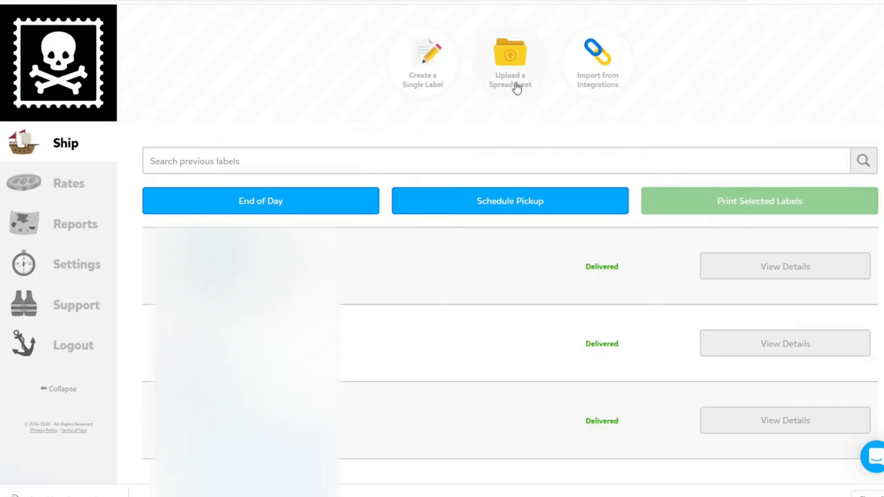
mouse_move(328, 215)
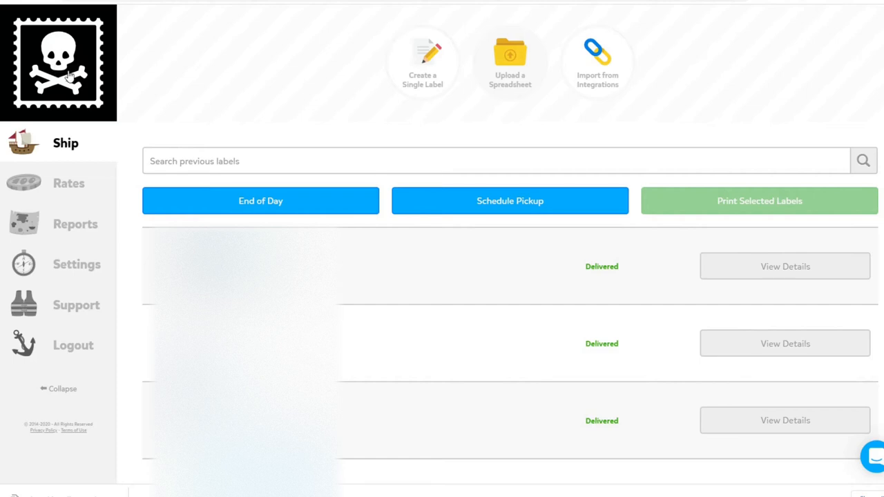
mouse_move(359, 222)
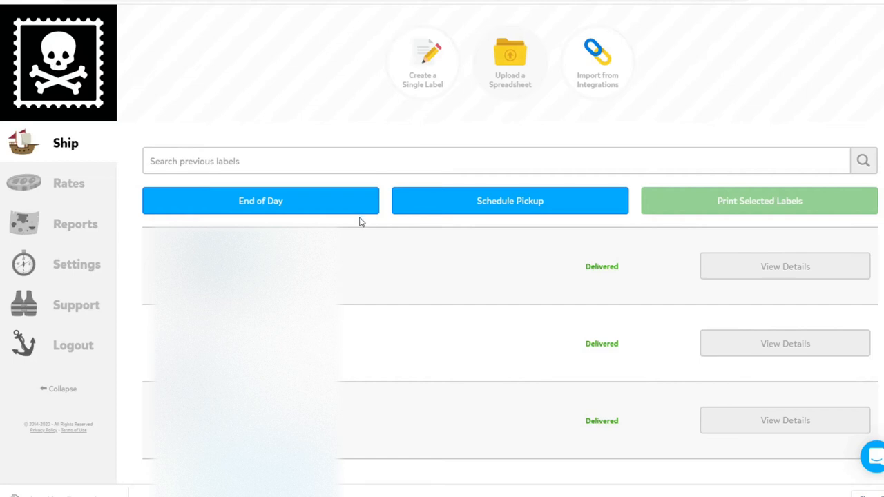
mouse_move(330, 214)
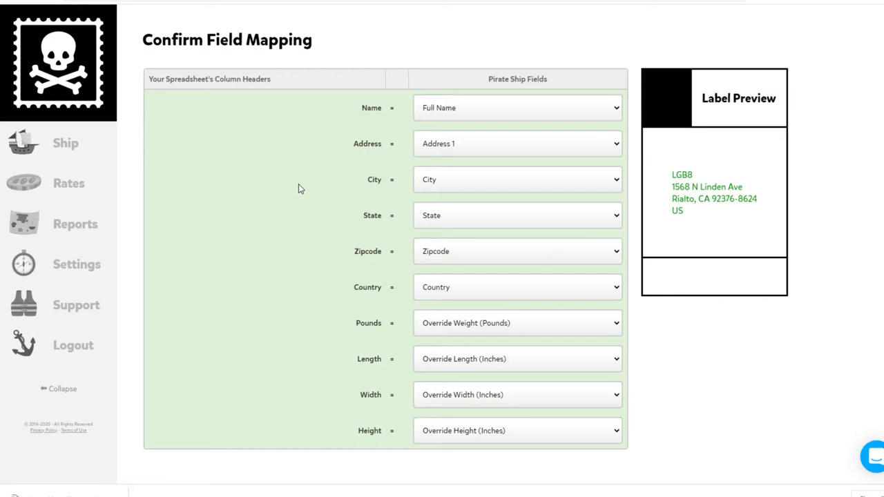
Step: Check the Name column's matched field, scroll the mapping list, and confirm the mapping
left_click(517, 108)
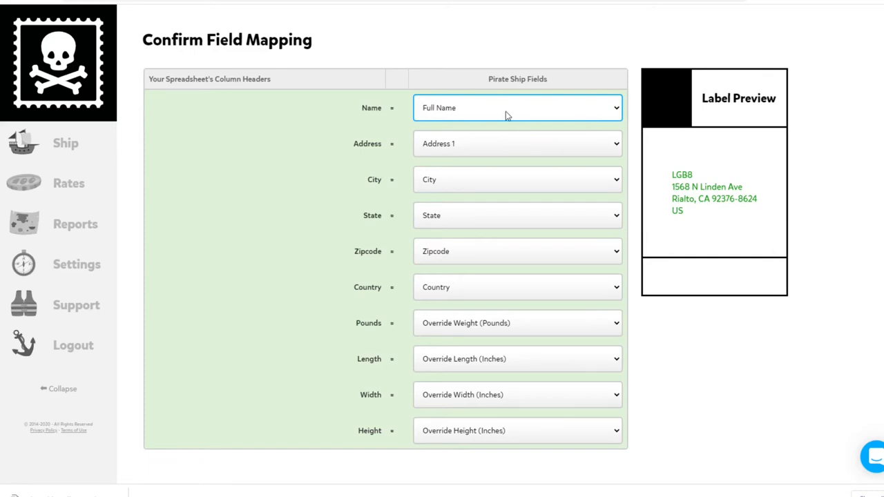
mouse_move(511, 146)
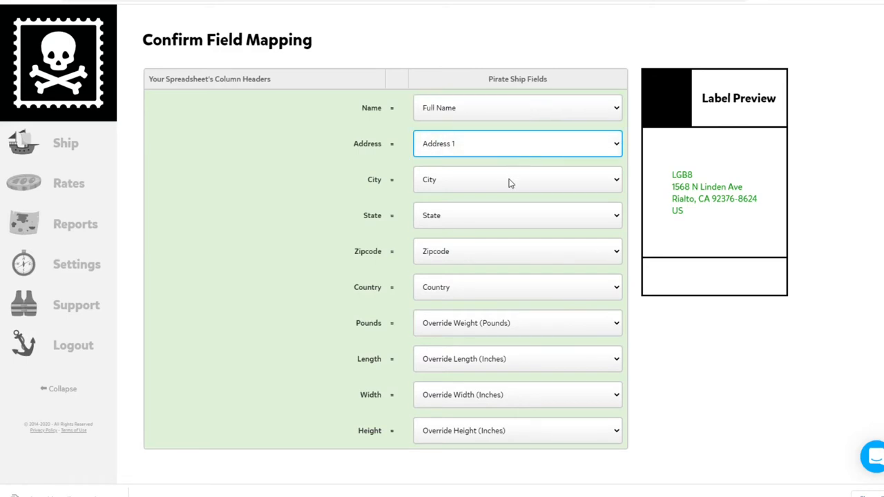
mouse_move(454, 242)
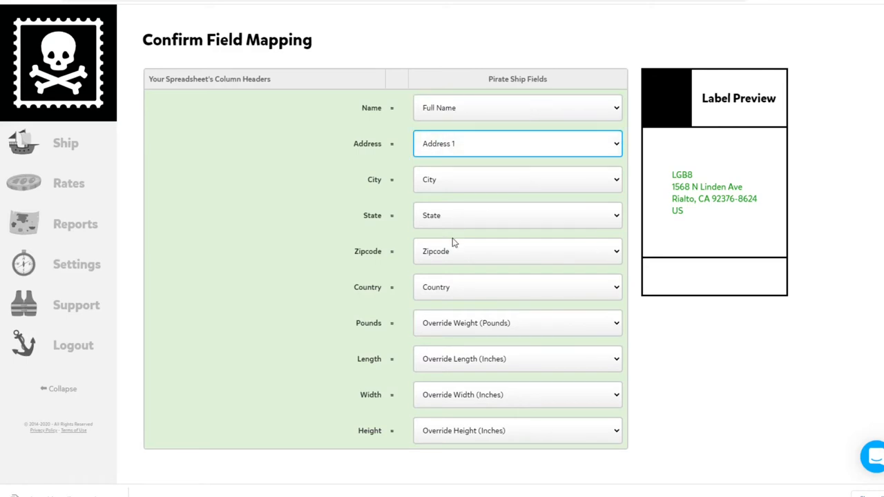
mouse_move(476, 287)
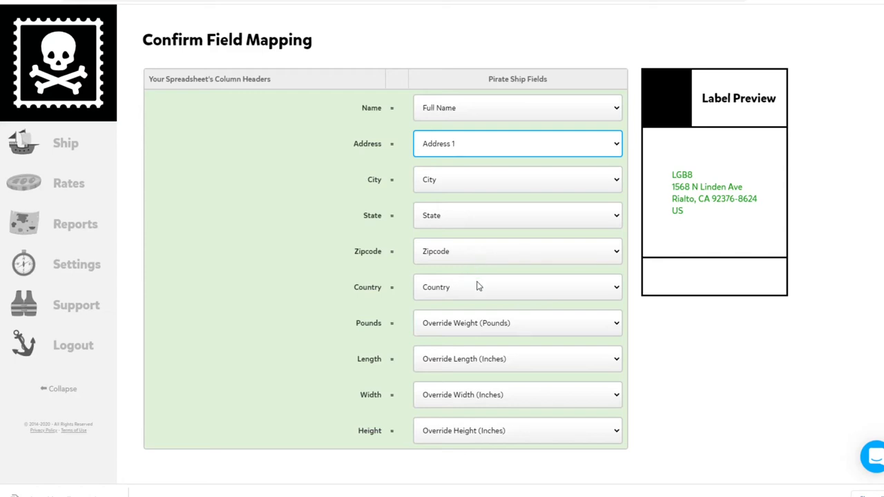
scroll("down", 3)
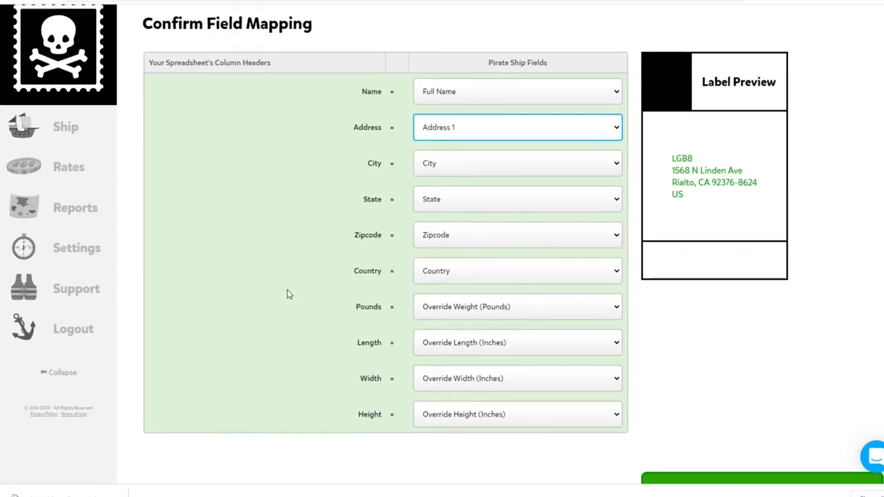
scroll("down", 3)
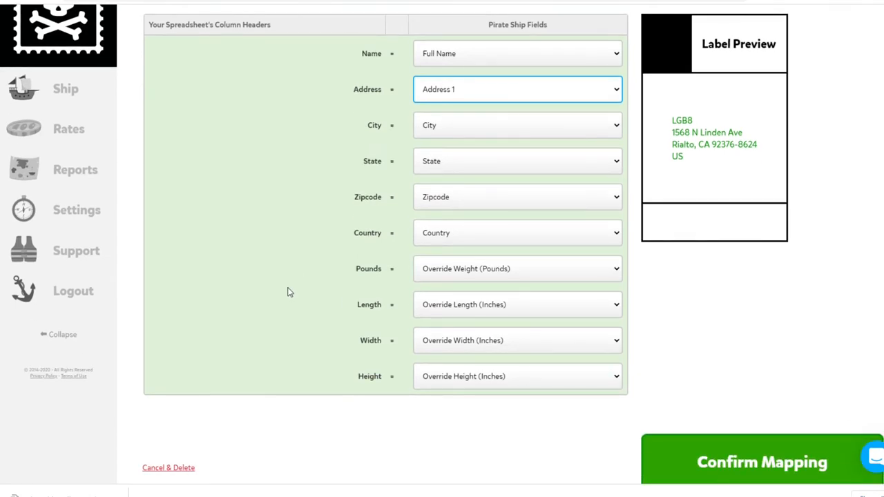
scroll("down", 3)
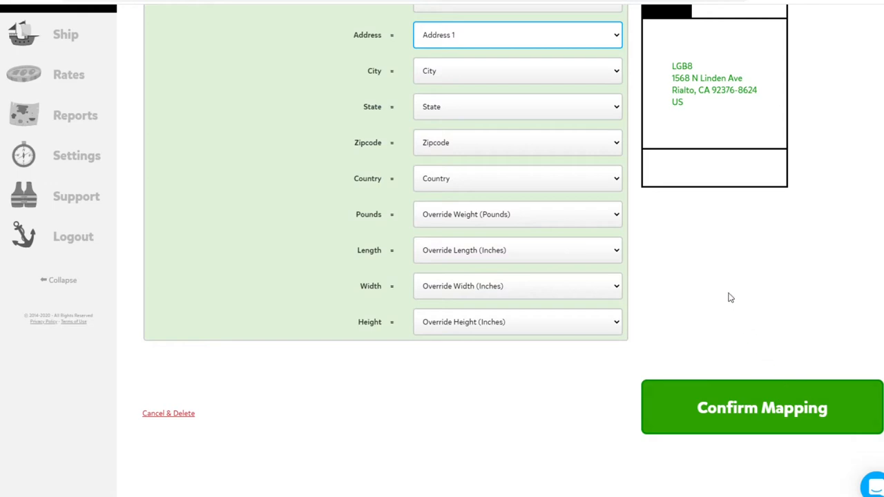
mouse_move(727, 299)
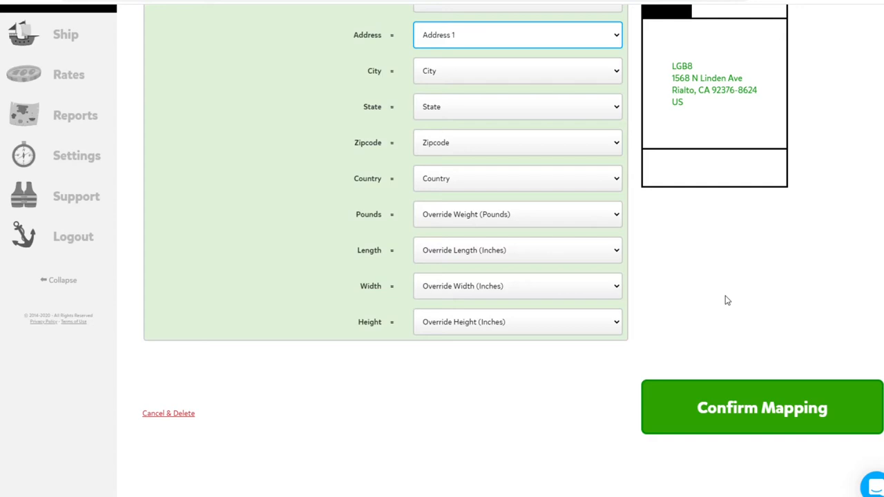
mouse_move(734, 301)
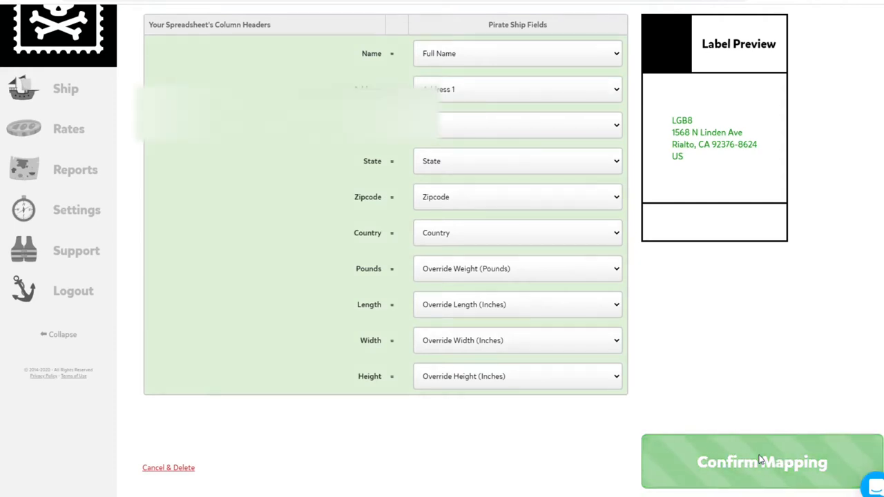
left_click(762, 462)
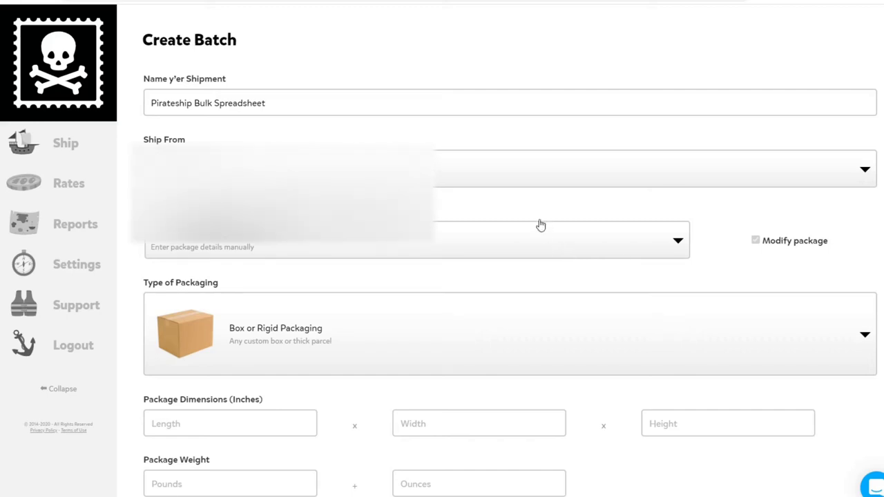
Step: Scroll through the batch form to the package details and select the length field
left_click(865, 169)
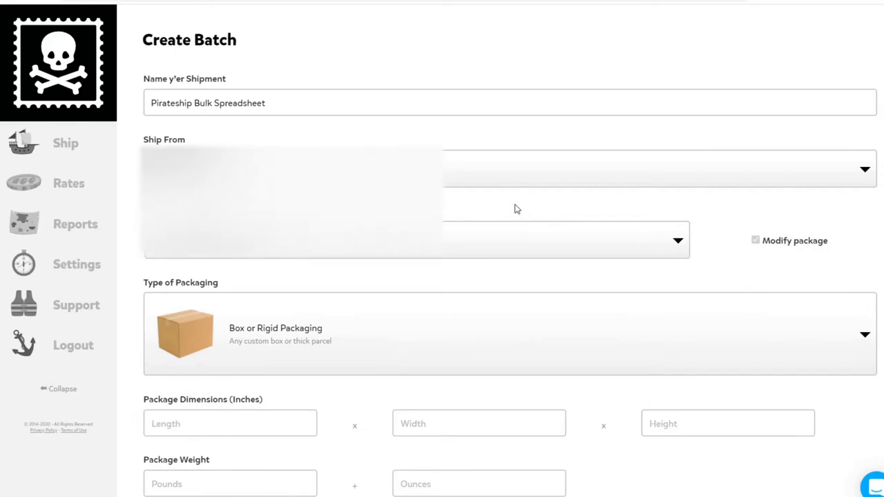
scroll("down", 3)
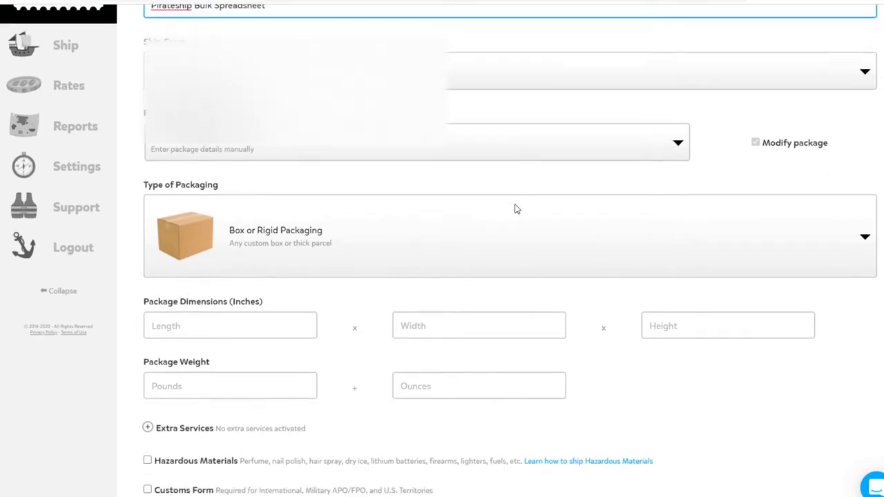
scroll("down", 3)
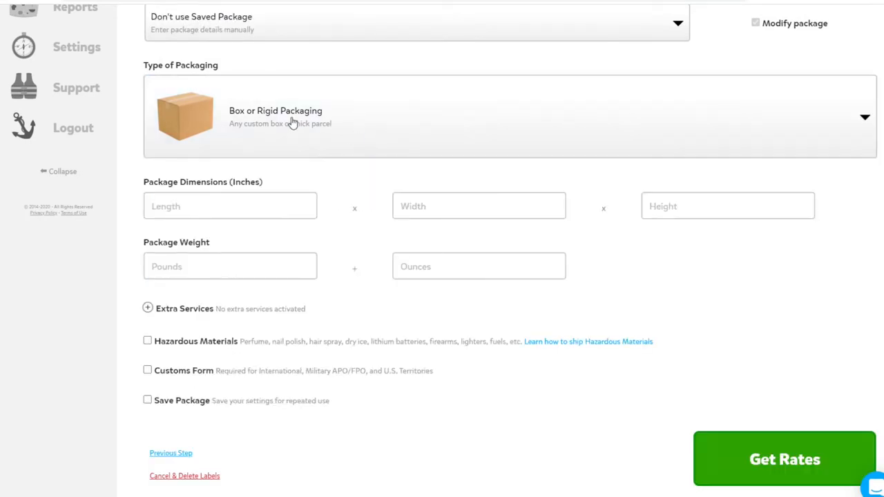
scroll("down", 3)
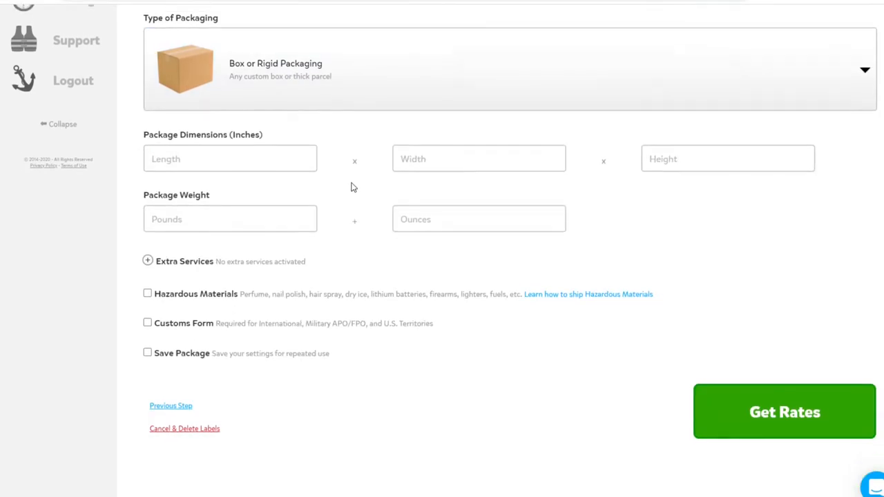
scroll("down", 3)
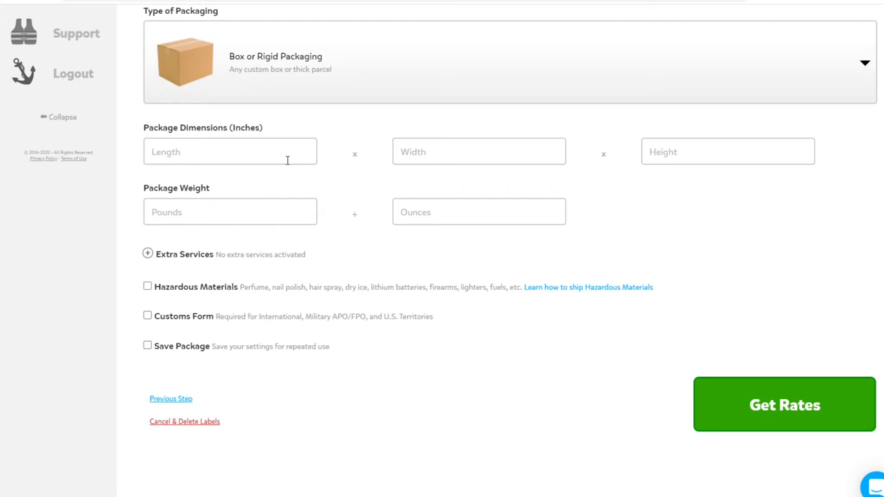
left_click(230, 151)
type("6")
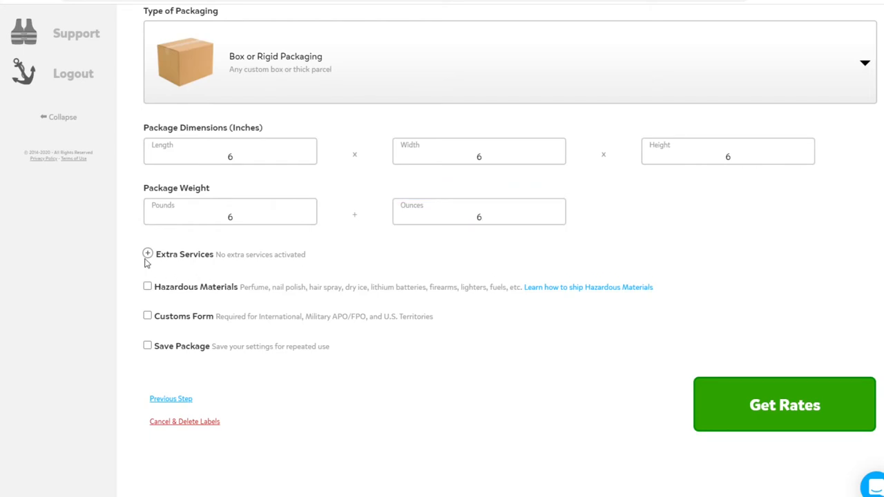
Step: Turn on 'Qualifies for Media Mail' under Extra Services
left_click(147, 254)
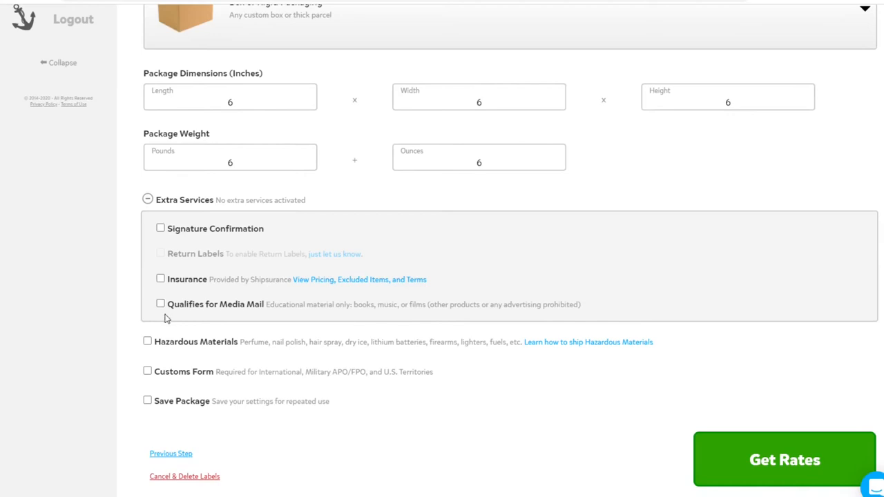
left_click(161, 304)
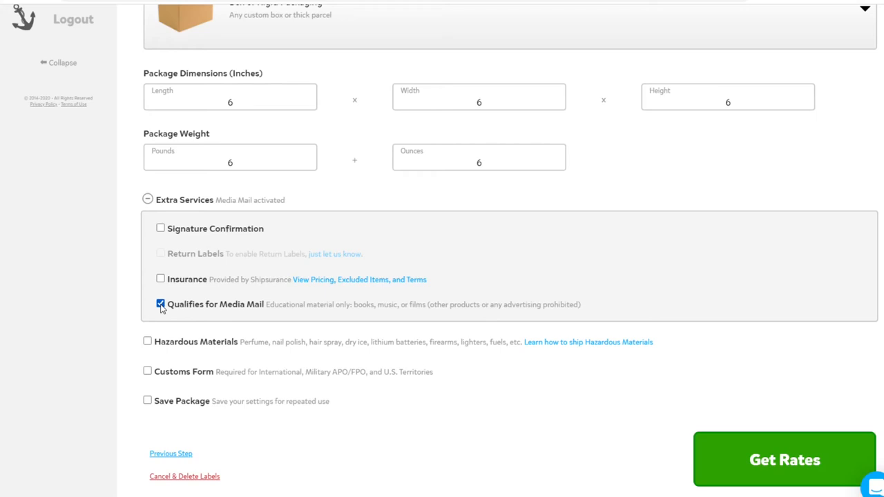
left_click(160, 304)
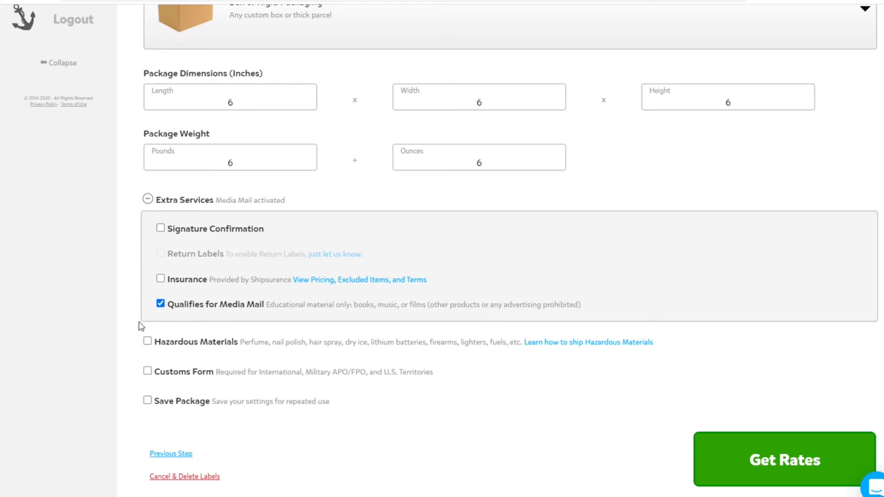
mouse_move(126, 308)
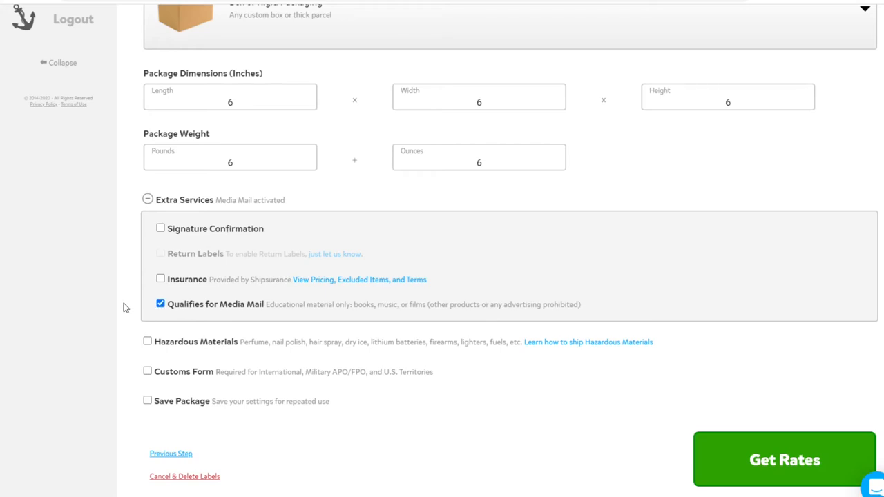
scroll("down", 3)
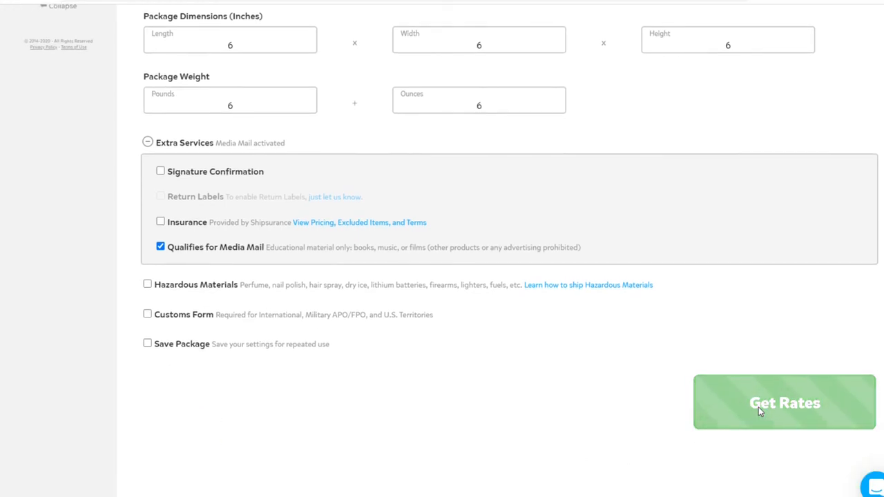
Step: Get Media Mail rates ($26.23 average) and review the shipment details weight range
left_click(784, 402)
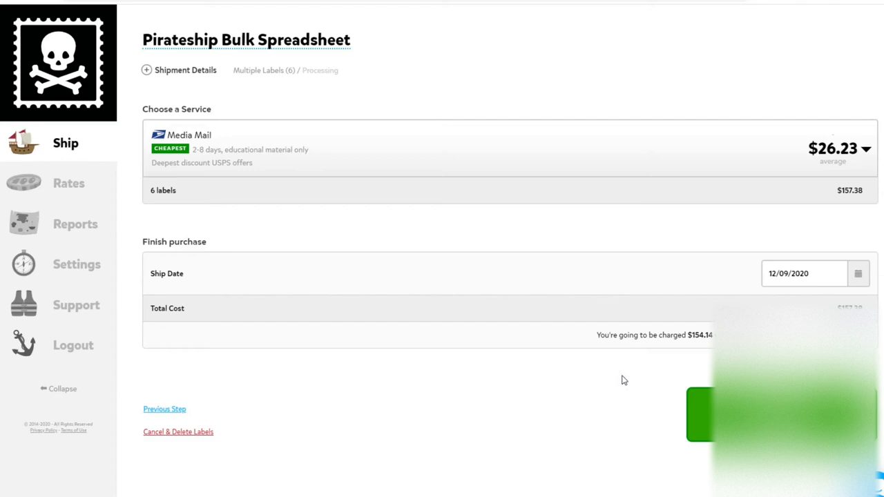
mouse_move(257, 257)
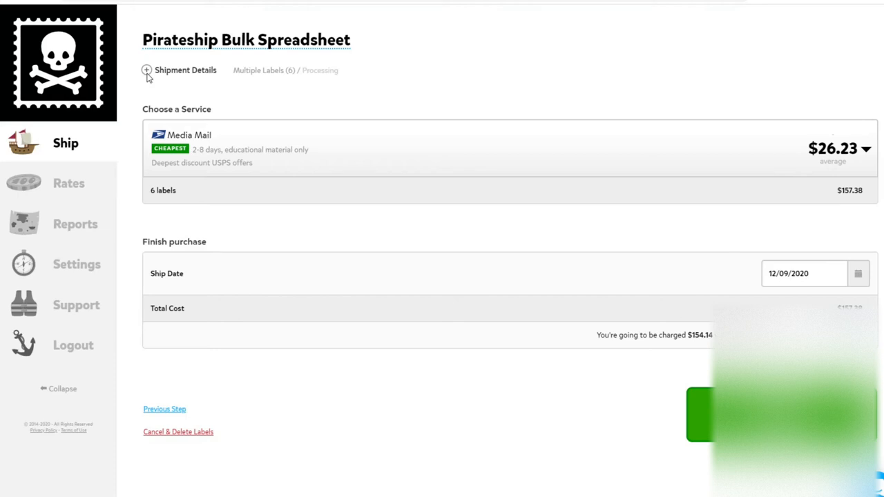
left_click(146, 69)
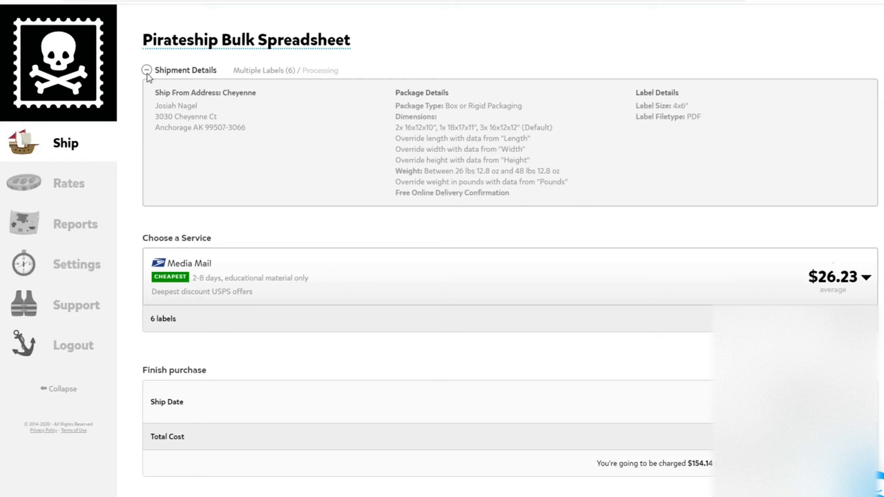
mouse_move(396, 97)
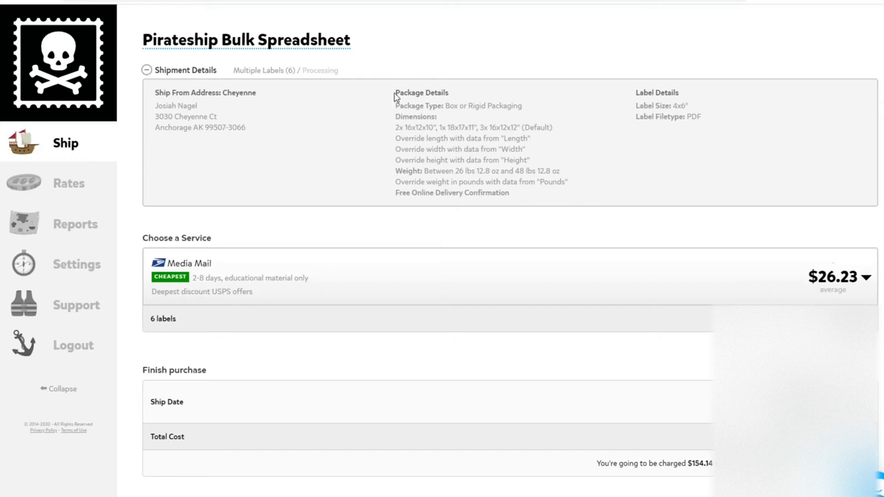
left_click_drag(395, 91, 524, 197)
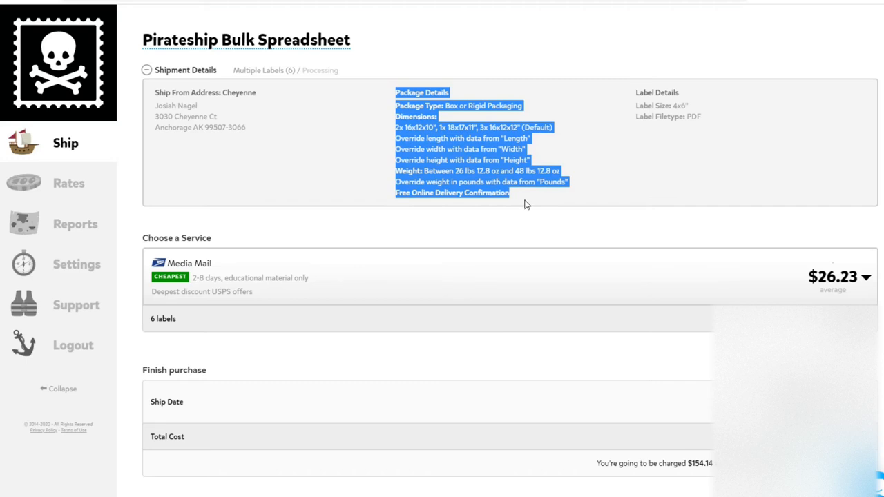
mouse_move(507, 213)
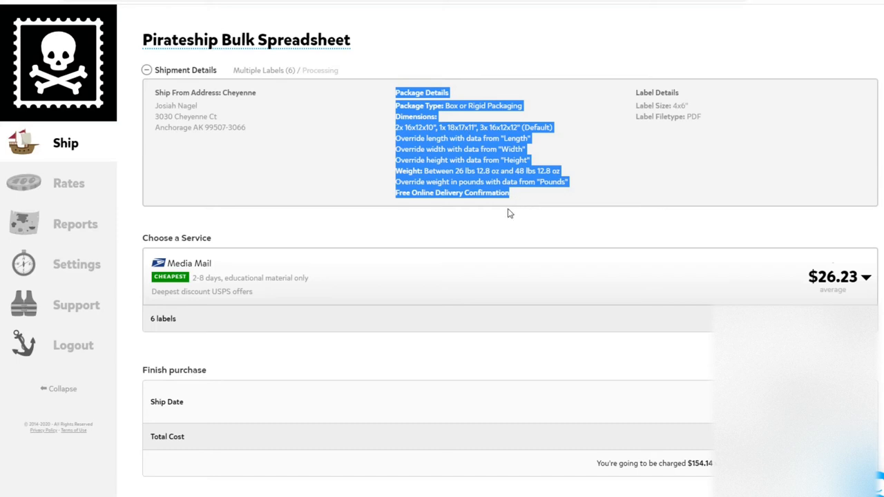
left_click(531, 201)
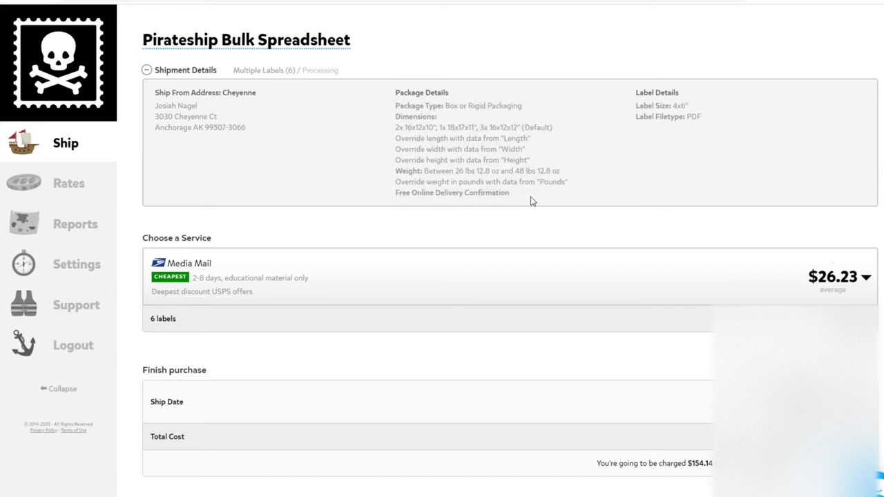
double_click(399, 127)
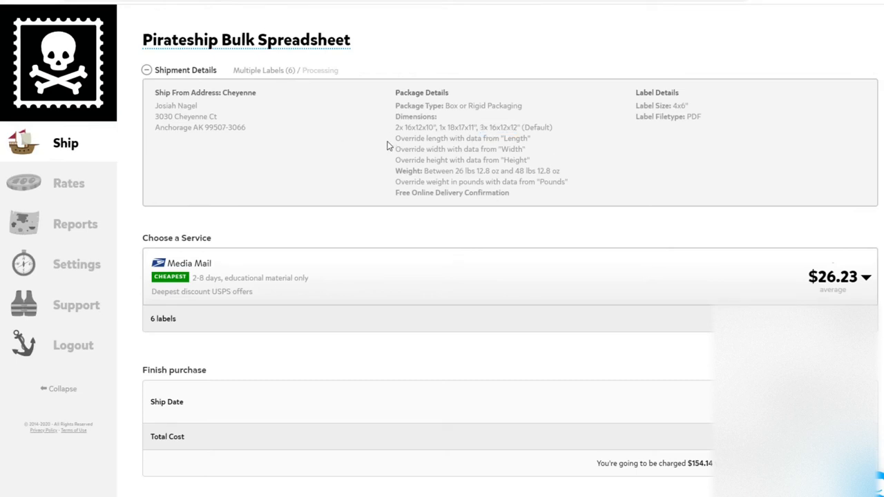
left_click_drag(395, 138, 530, 160)
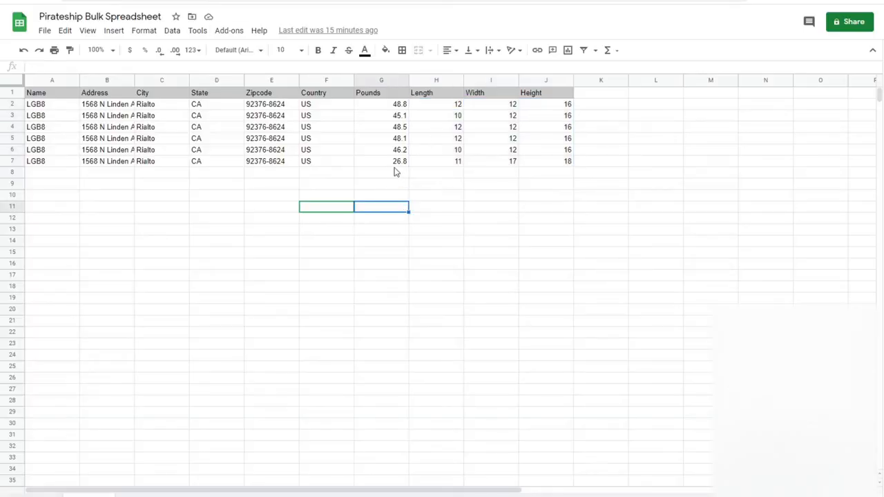
Step: Check the 26.8 Pounds value in cell G7, then return to Pirate Ship
left_click(381, 161)
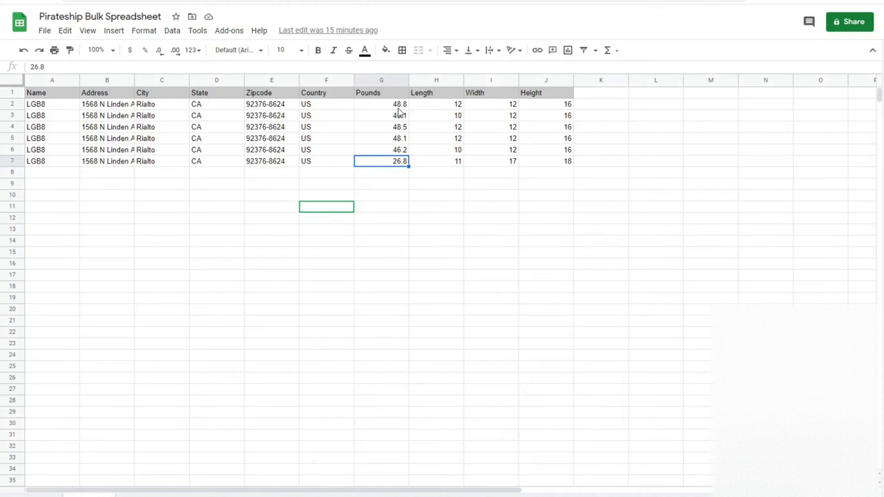
left_click(381, 104)
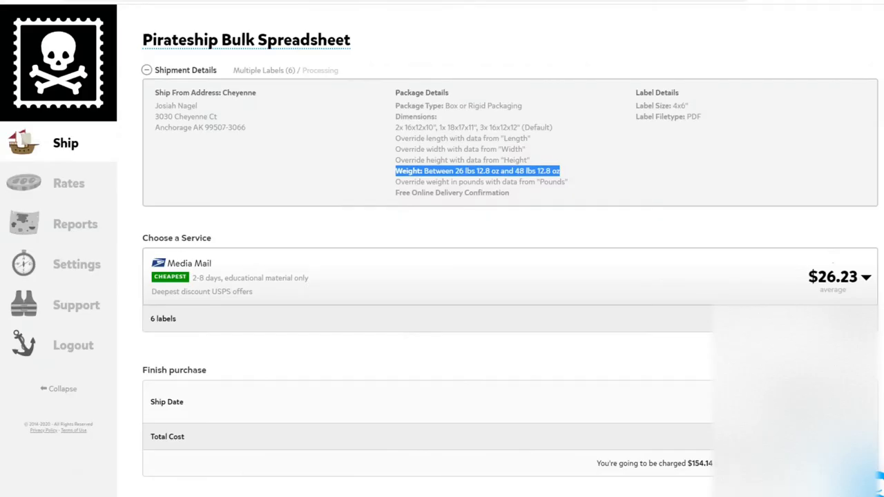
Step: Scroll to the purchase summary: six labels, $157.38 total, ship date 12/09/2020
scroll("down", 3)
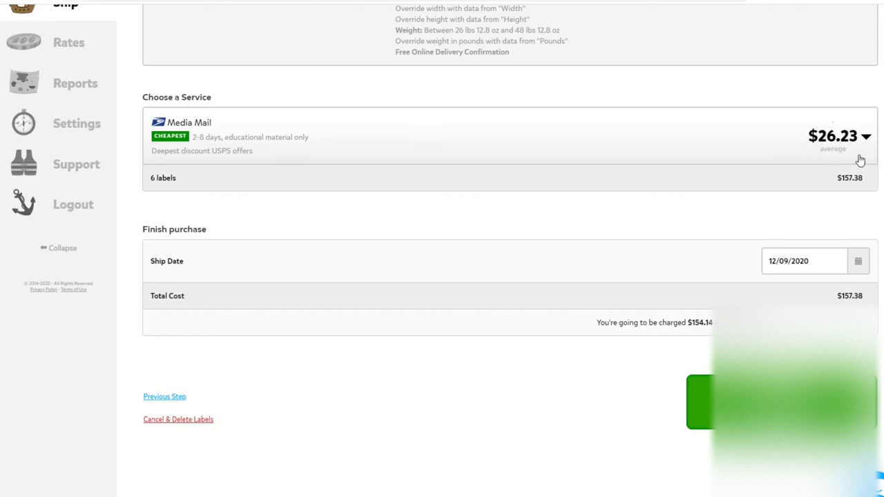
mouse_move(805, 159)
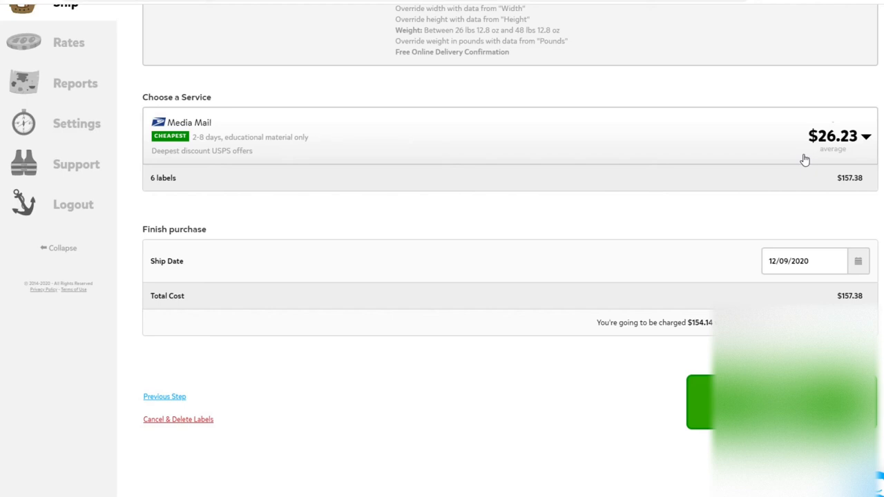
mouse_move(808, 166)
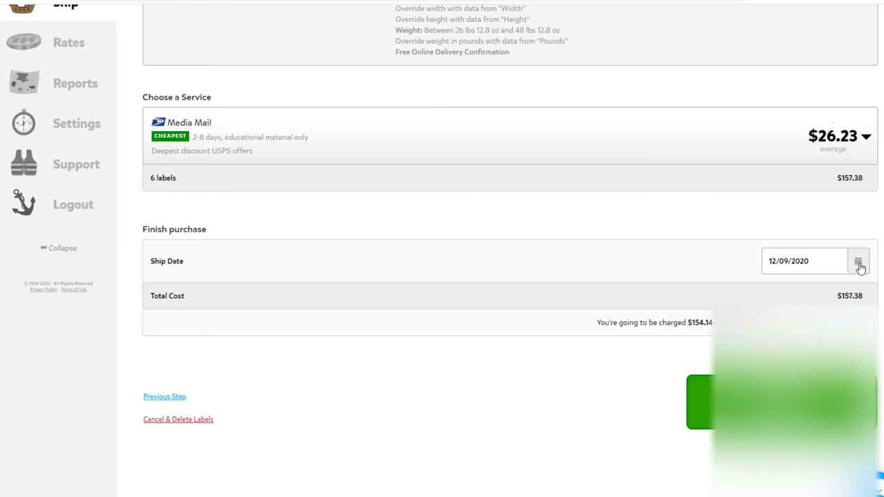
mouse_move(864, 277)
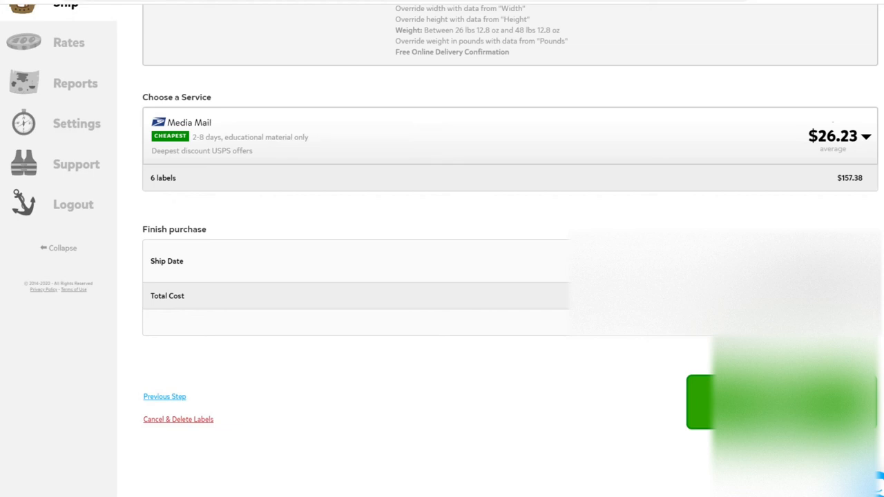
scroll("down", 3)
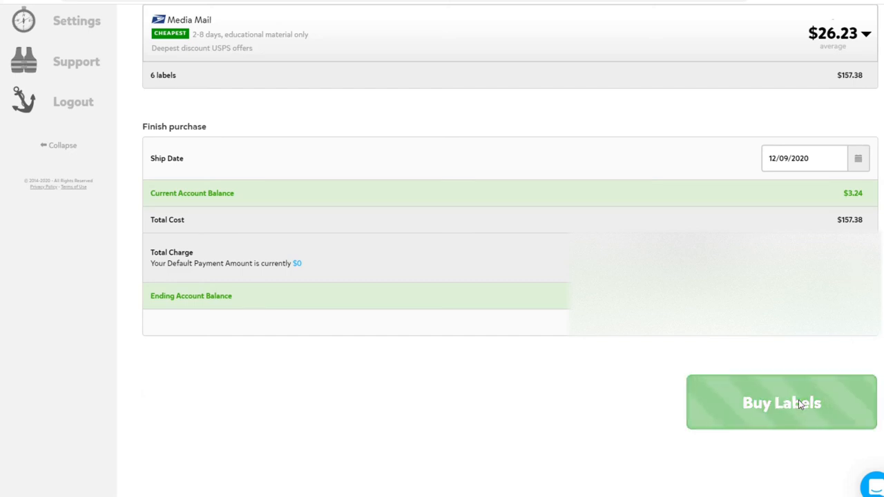
Step: Buy the six Media Mail labels for $157.38, scroll the label table, and view the first label
left_click(781, 402)
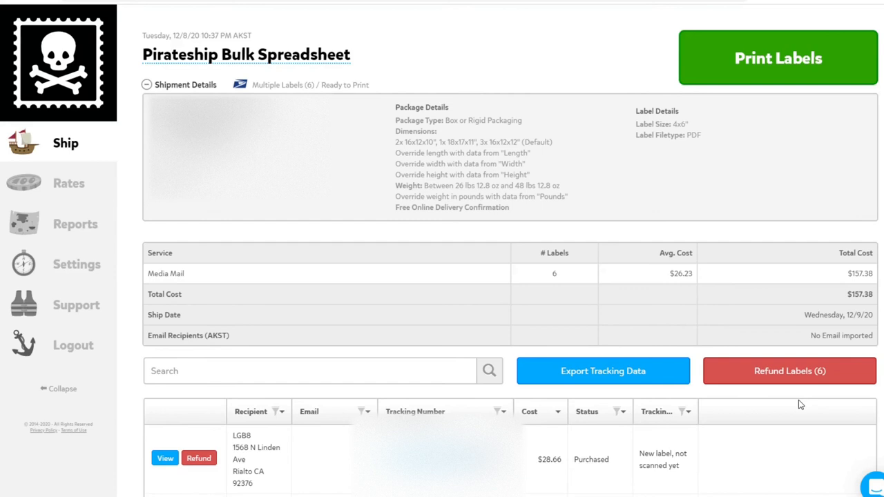
mouse_move(804, 394)
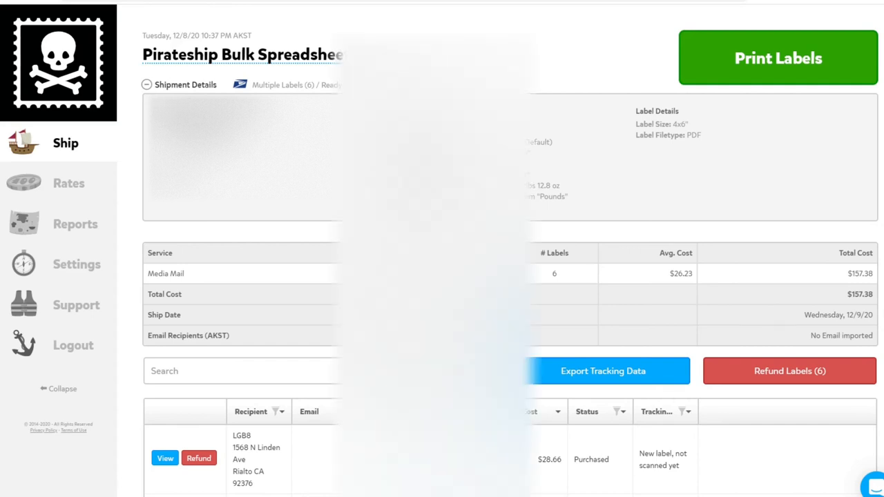
scroll("down", 3)
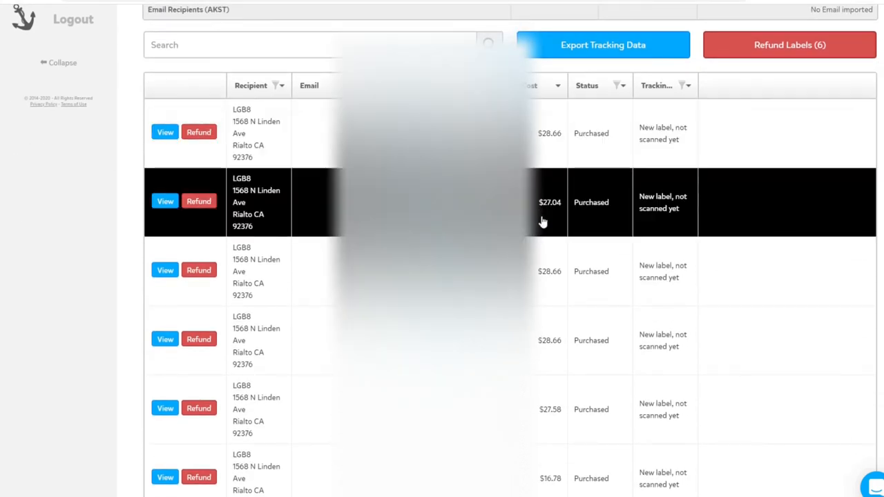
scroll("down", 3)
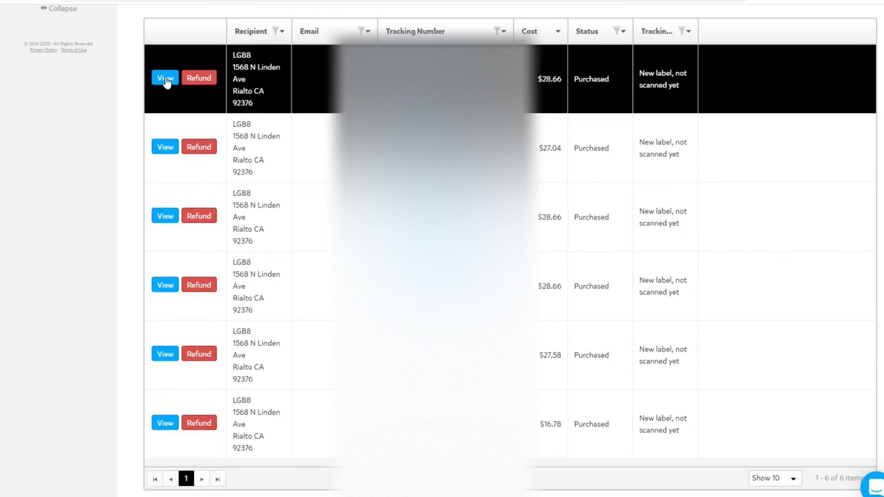
left_click(165, 77)
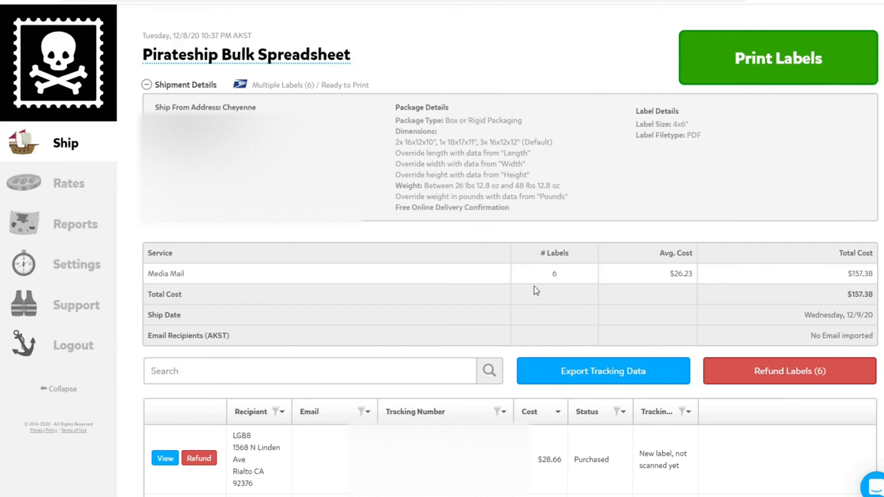
Step: Open all six labels in the 4x6 print viewer, then close it
left_click(778, 57)
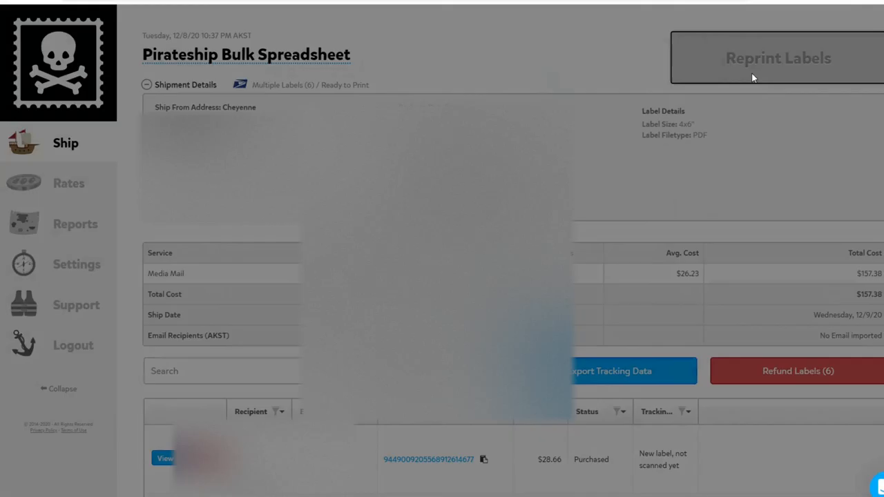
left_click(778, 57)
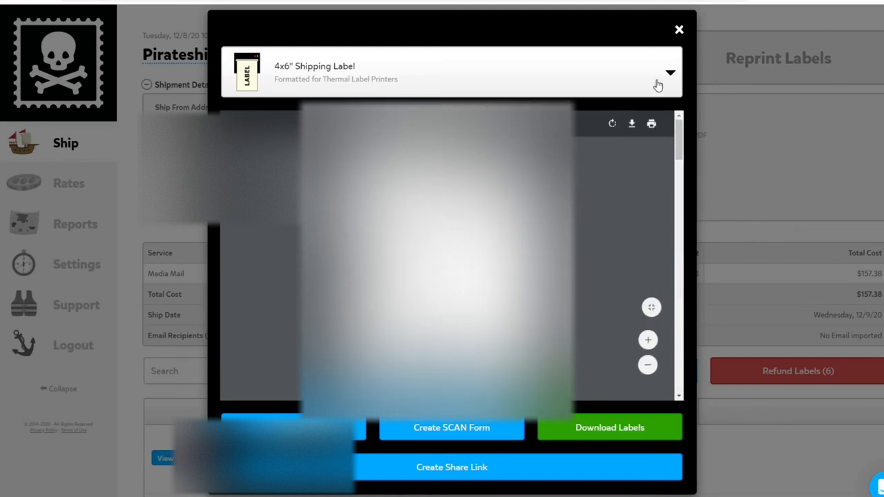
left_click(678, 29)
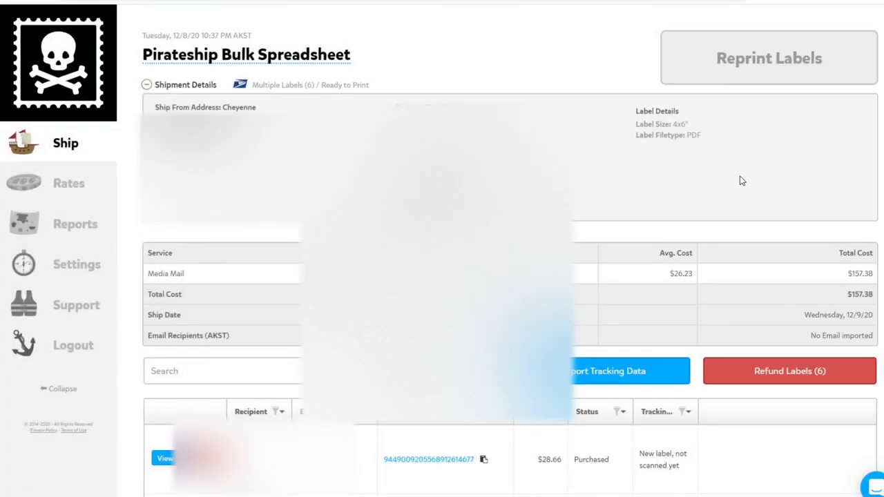